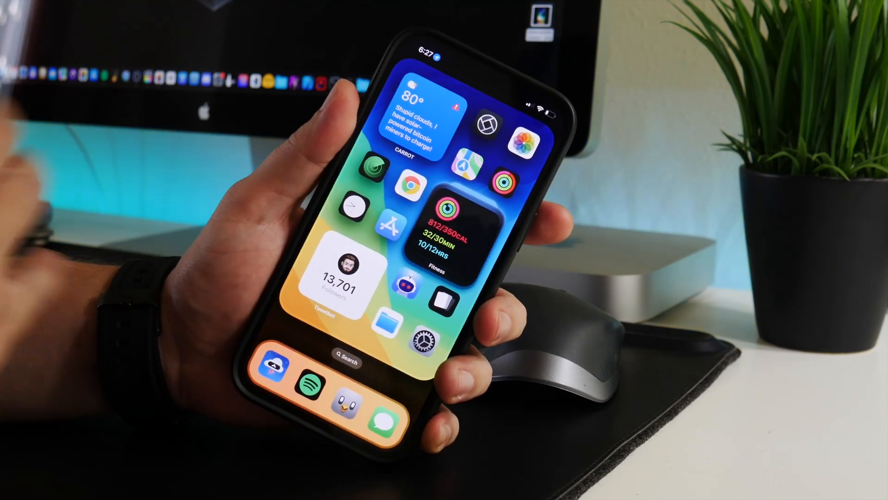
Reach the Sounds & Haptics page from the home screen via Settings
click(419, 338)
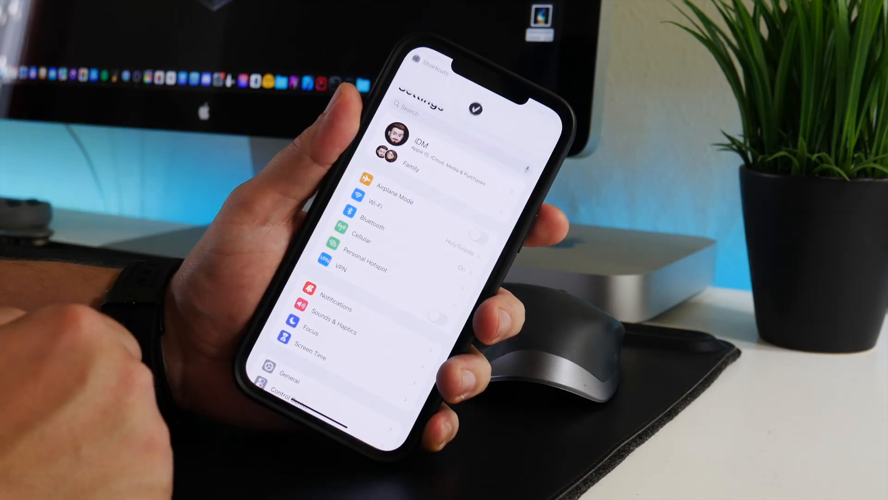
click(333, 293)
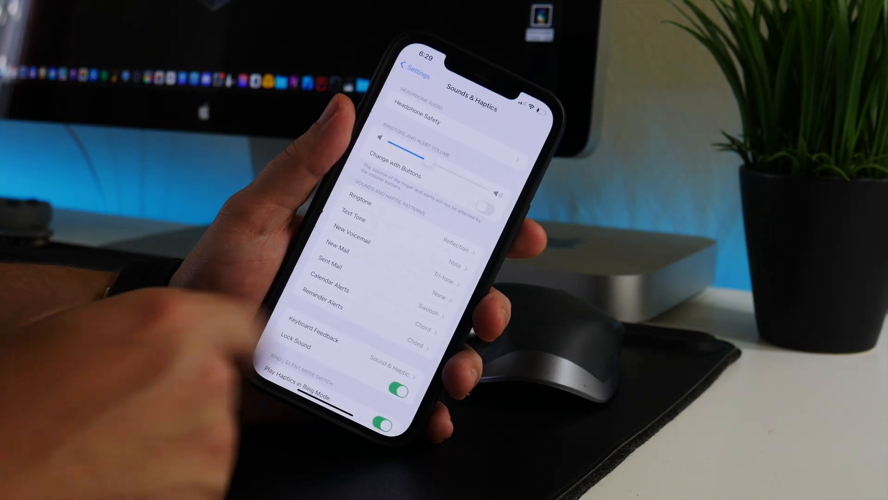
In Keyboard Feedback, toggle the Haptic switch off and back on so typing vibrates
scroll(down, 3)
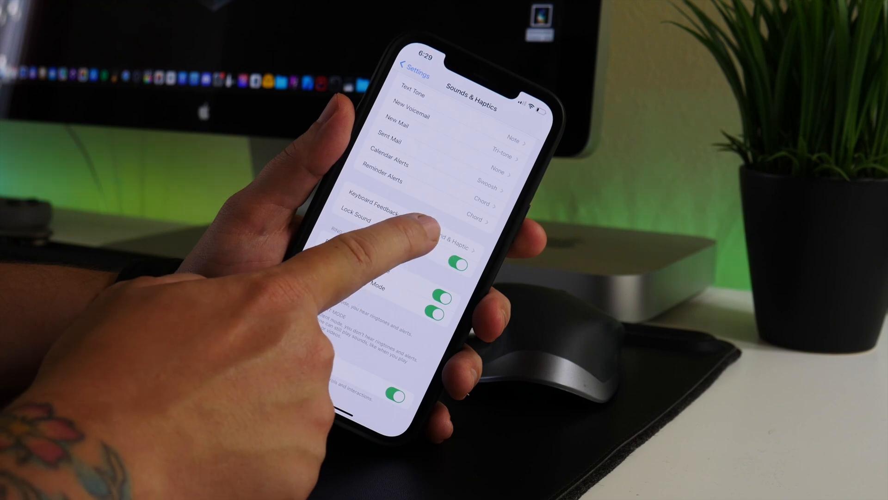
click(397, 204)
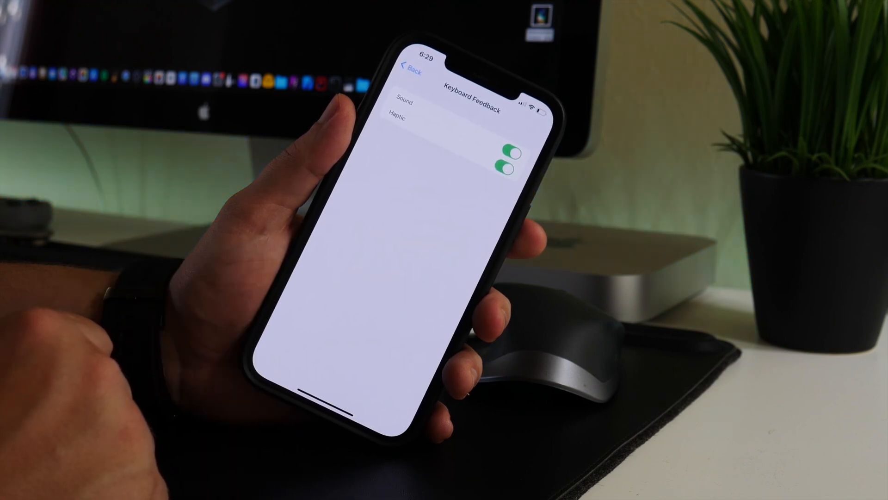
click(507, 164)
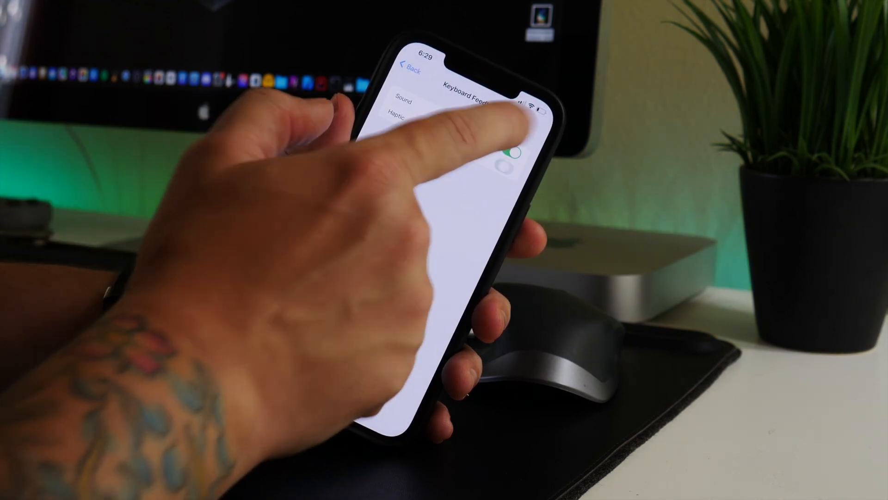
click(509, 165)
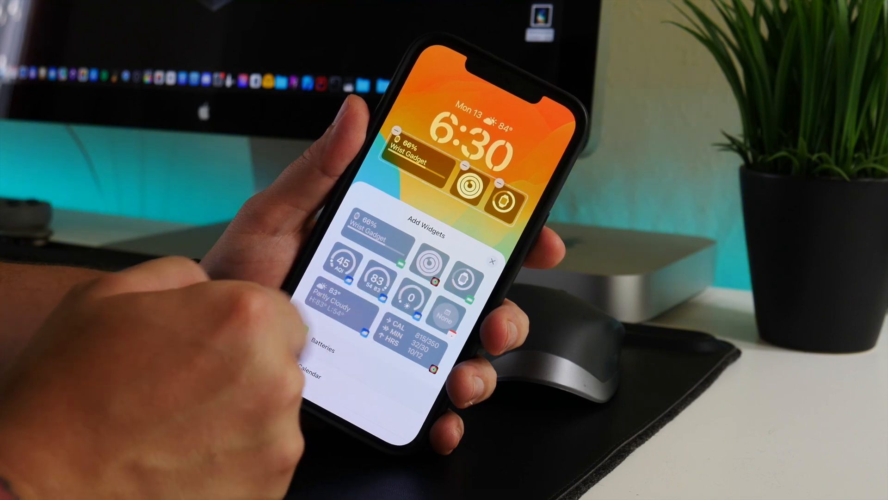
Select Batteries in the Lock Screen Add Widgets gallery to show battery widget options
click(320, 350)
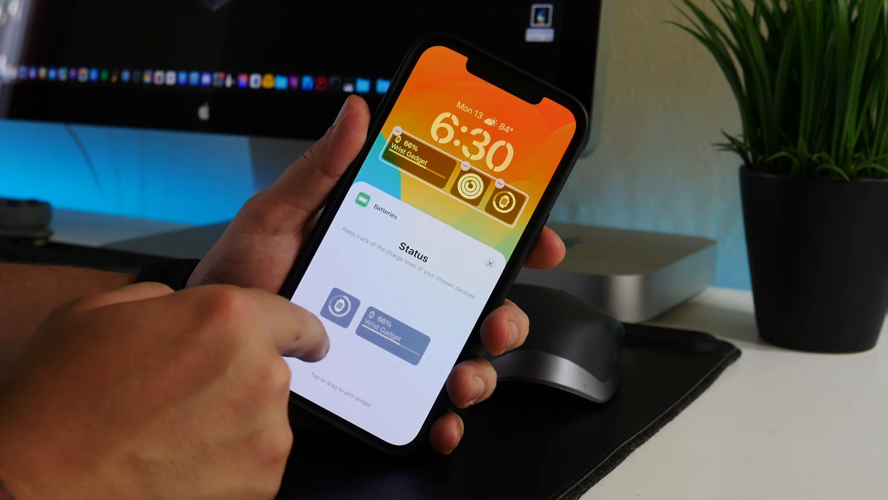